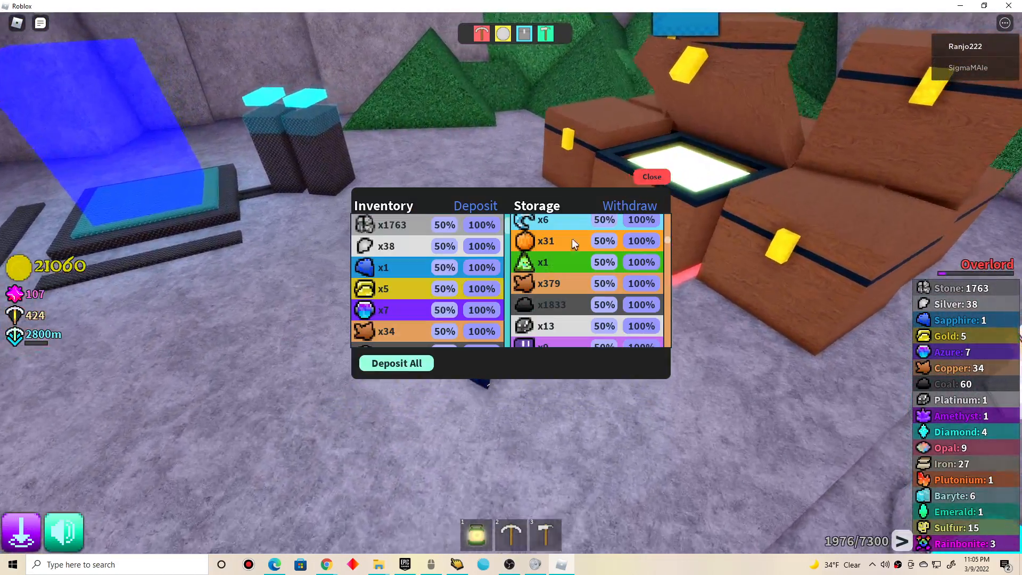
Deposit all carried ores from the backpack into the base storage chest.
{"action": "left_click", "coordinate": [396, 363]}
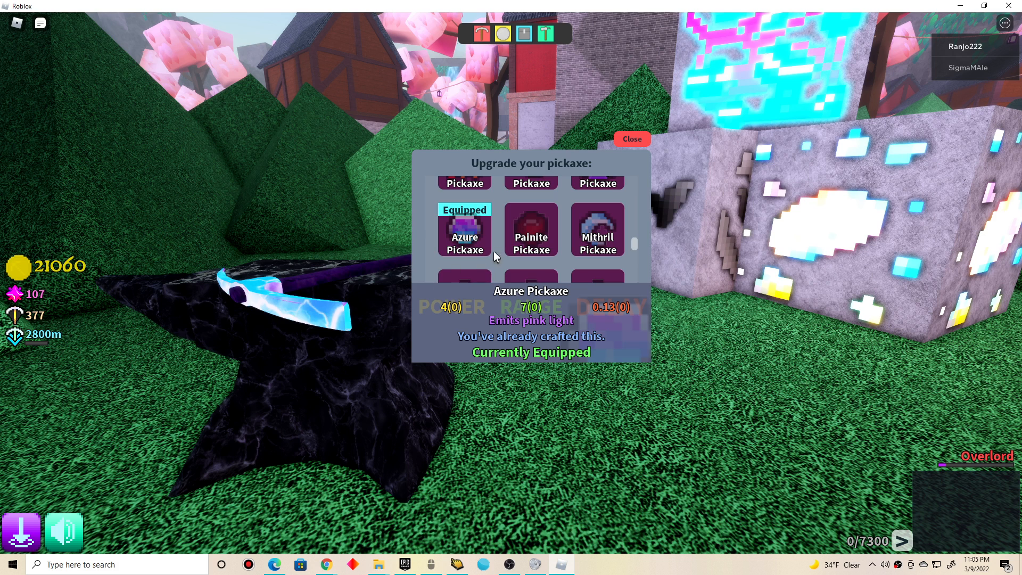
Try equipping the Painite Pickaxe, then re-equip the Azure Pickaxe.
{"action": "left_click", "coordinate": [531, 229]}
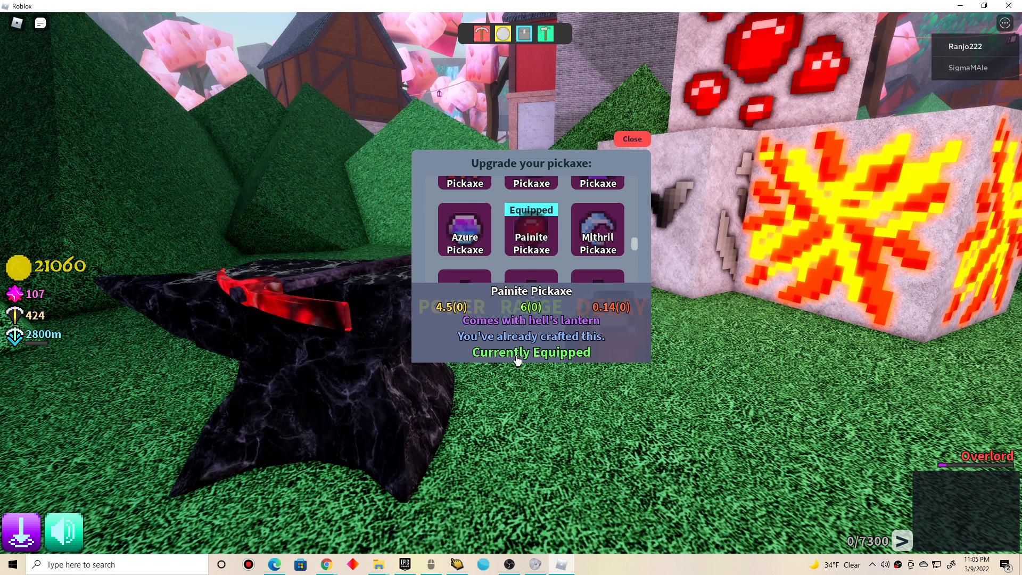
{"action": "left_click", "coordinate": [465, 229]}
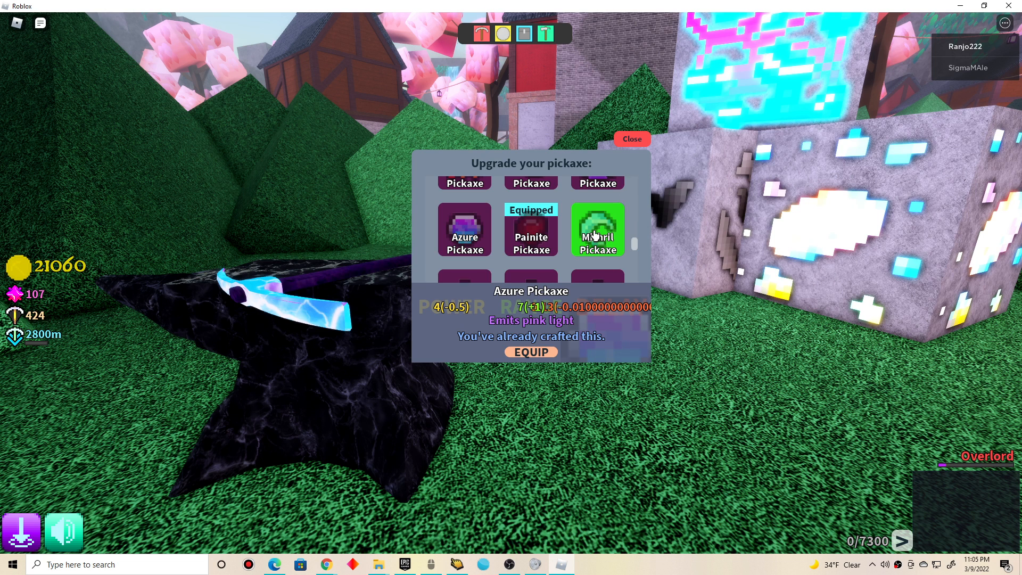
{"action": "mouse_move", "coordinate": [537, 365]}
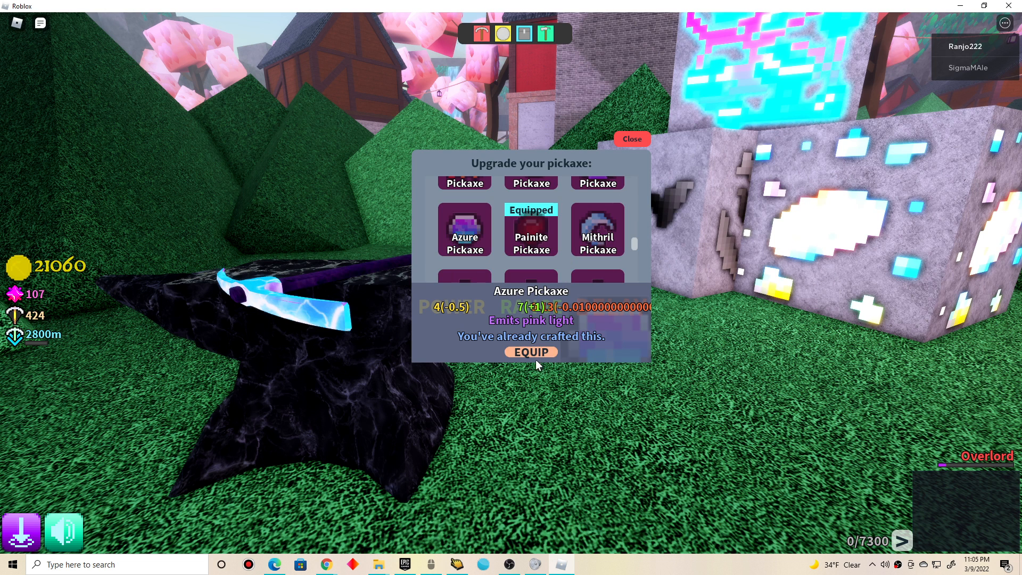
{"action": "left_click", "coordinate": [631, 139]}
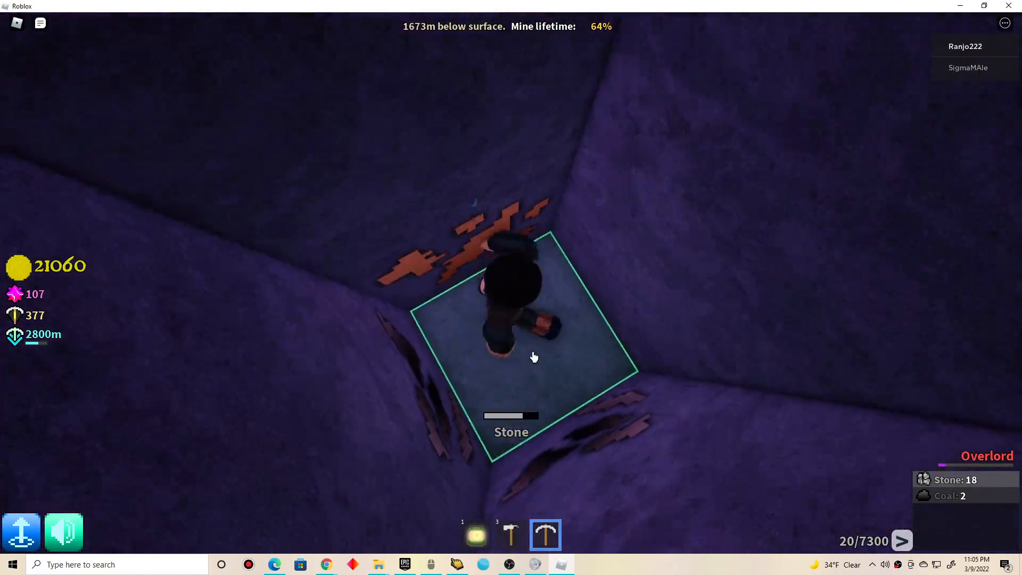
Mine the stone beneath the character and the plutonium ore overhead, reaching about 1,704 m.
{"action": "left_click", "coordinate": [522, 326]}
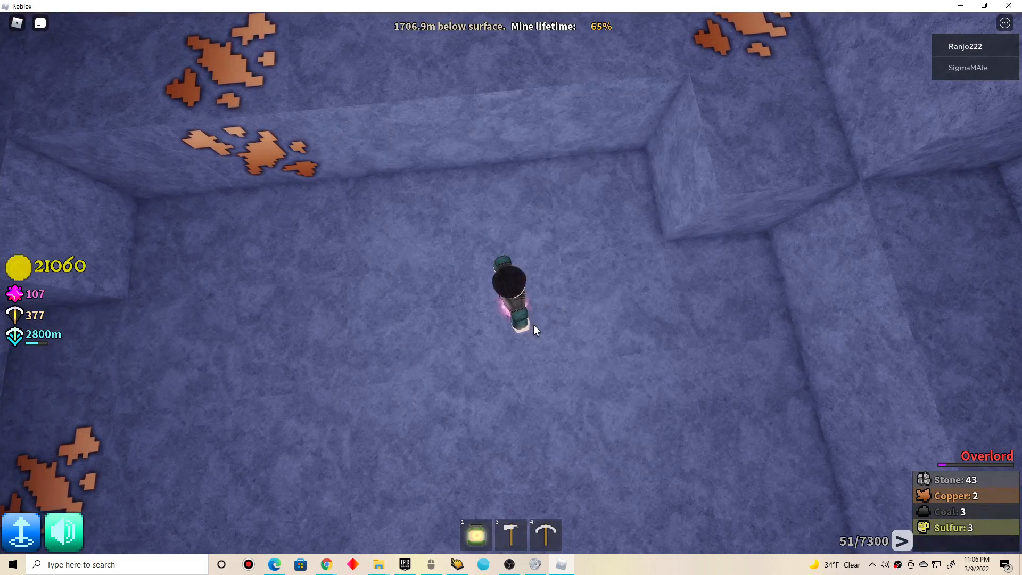
{"action": "left_click", "coordinate": [546, 535]}
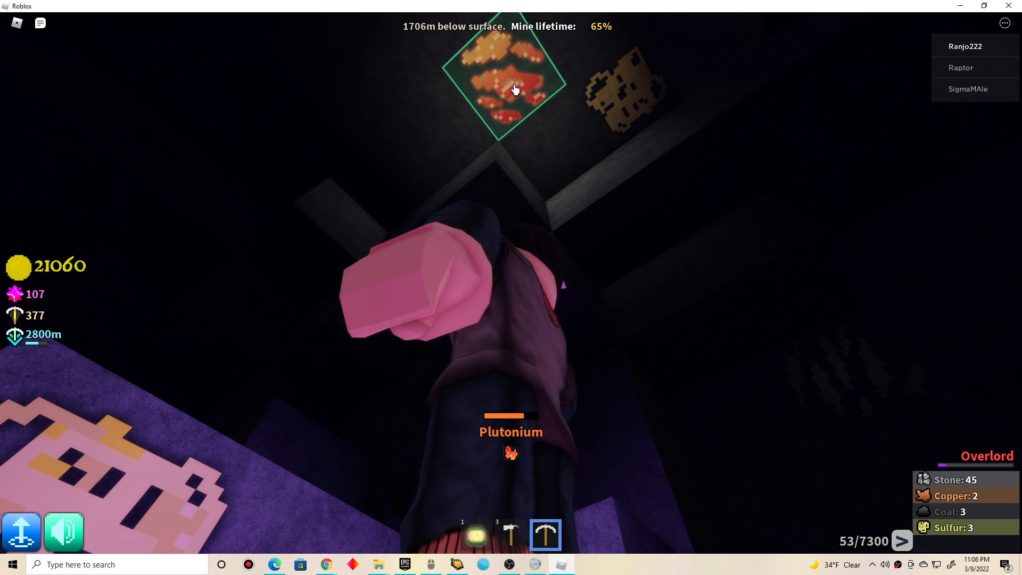
{"action": "left_click", "coordinate": [511, 90]}
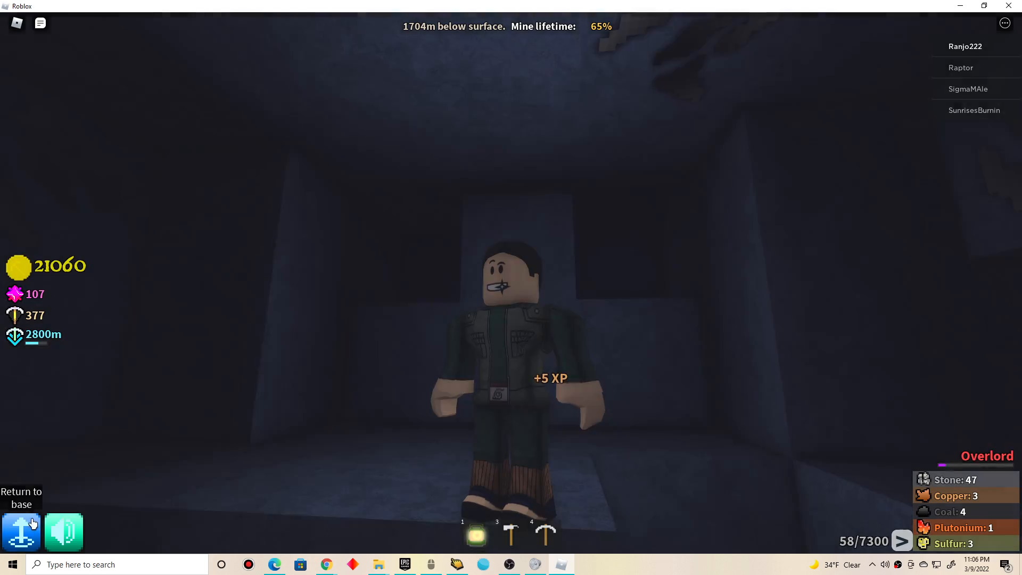
Return to base and equip the Painite Pickaxe at the anvil.
{"action": "left_click", "coordinate": [20, 532]}
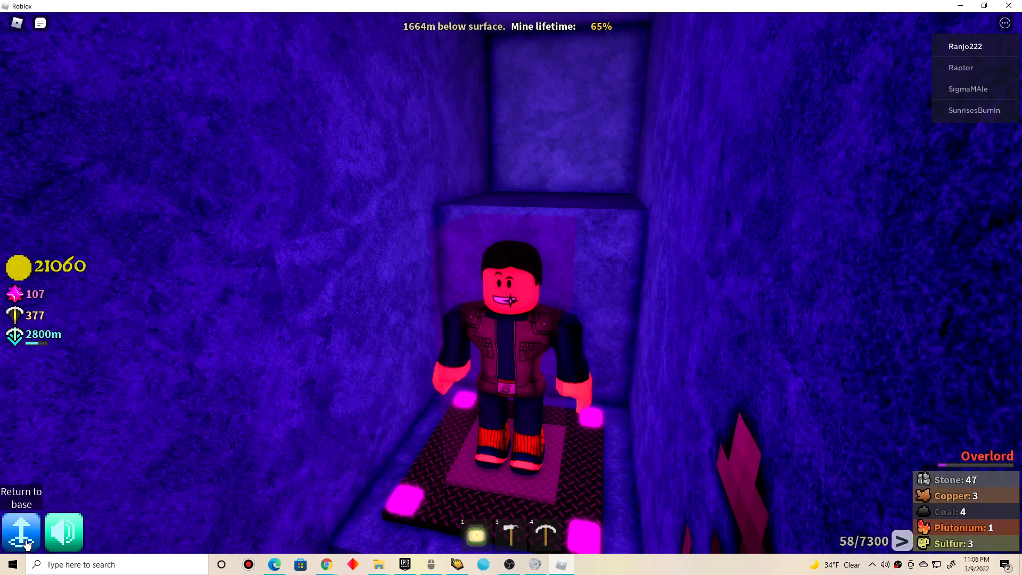
{"action": "left_click", "coordinate": [21, 531]}
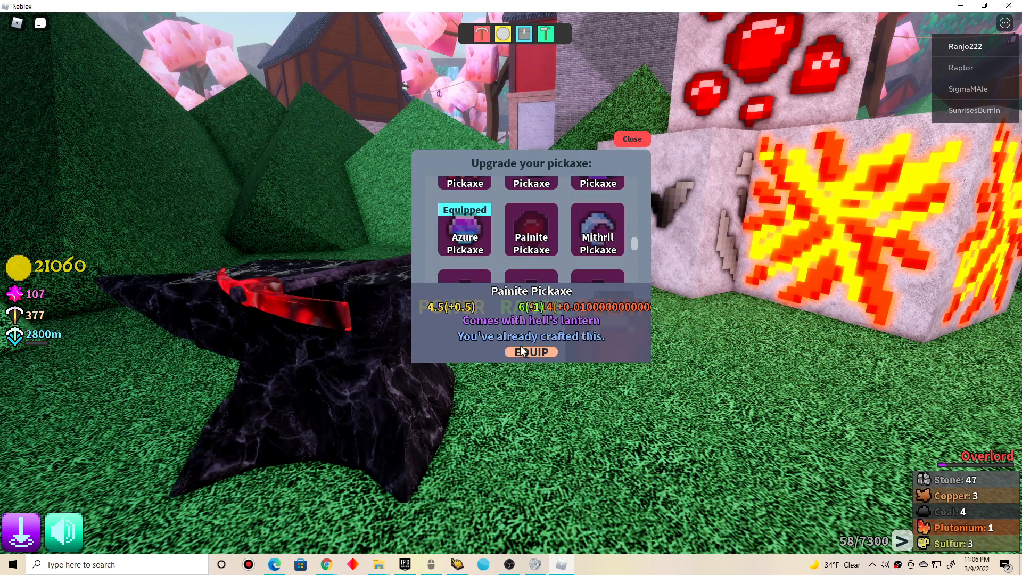
{"action": "left_click", "coordinate": [530, 351]}
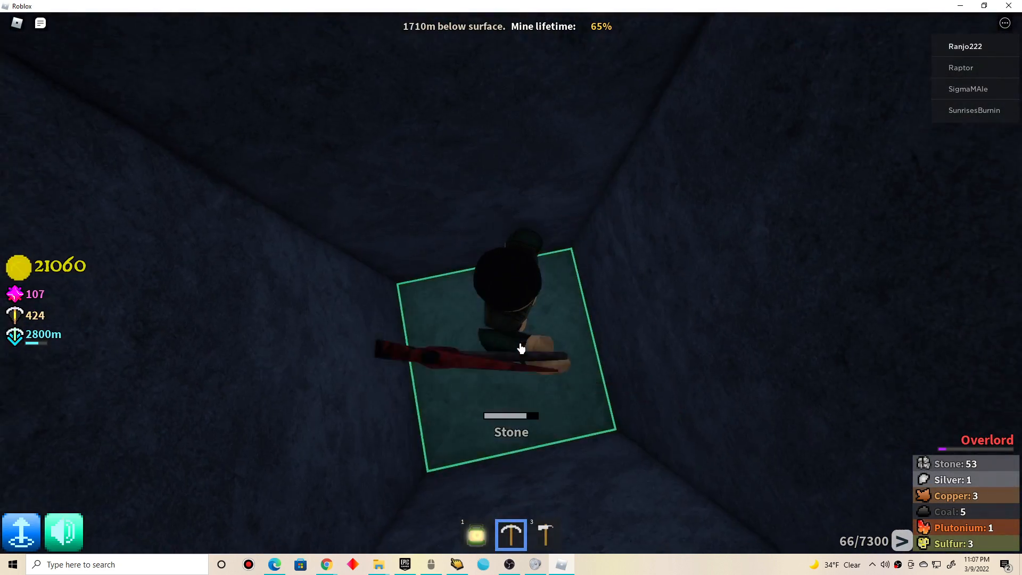
Dig down the shaft through stone, coal and an azure ore block, reaching around 1,740 m.
{"action": "left_click", "coordinate": [511, 337]}
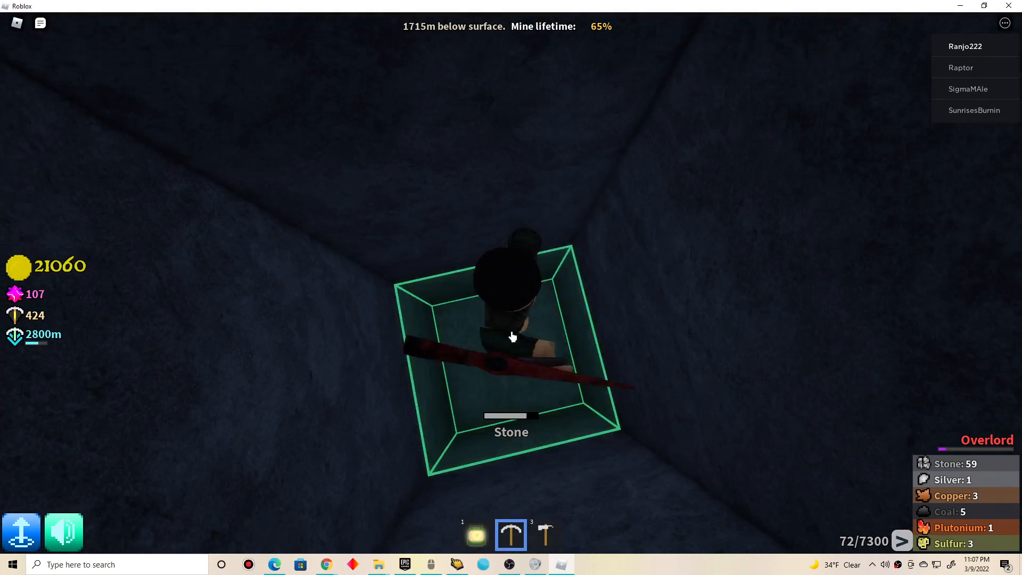
{"action": "left_click", "coordinate": [511, 337]}
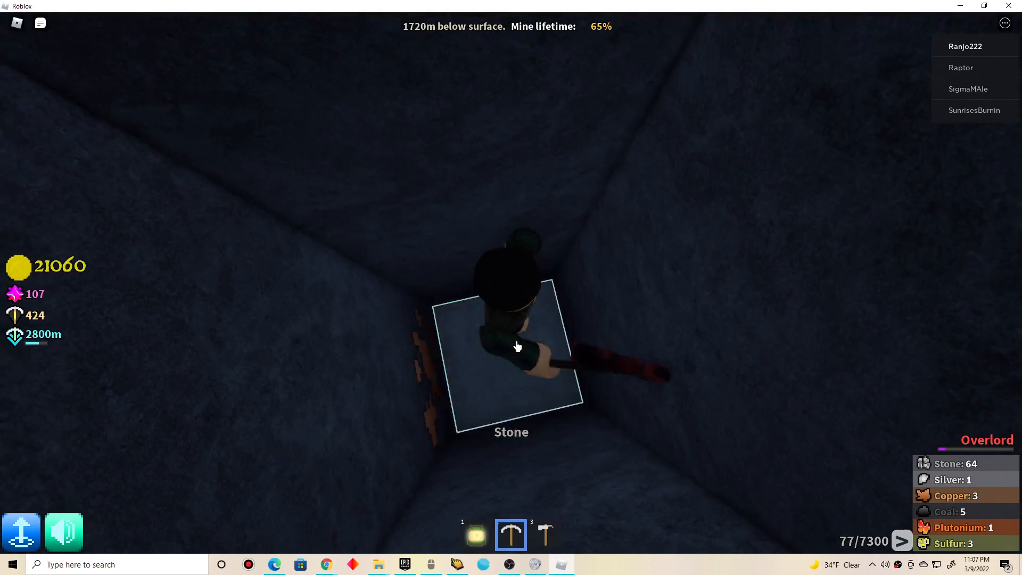
{"action": "left_click", "coordinate": [511, 358]}
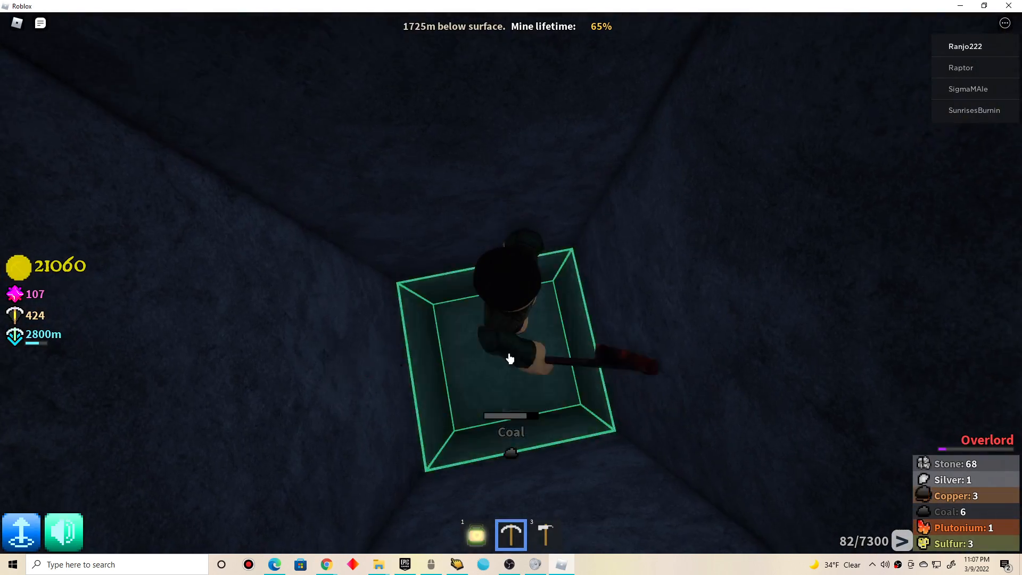
{"action": "left_click", "coordinate": [511, 352]}
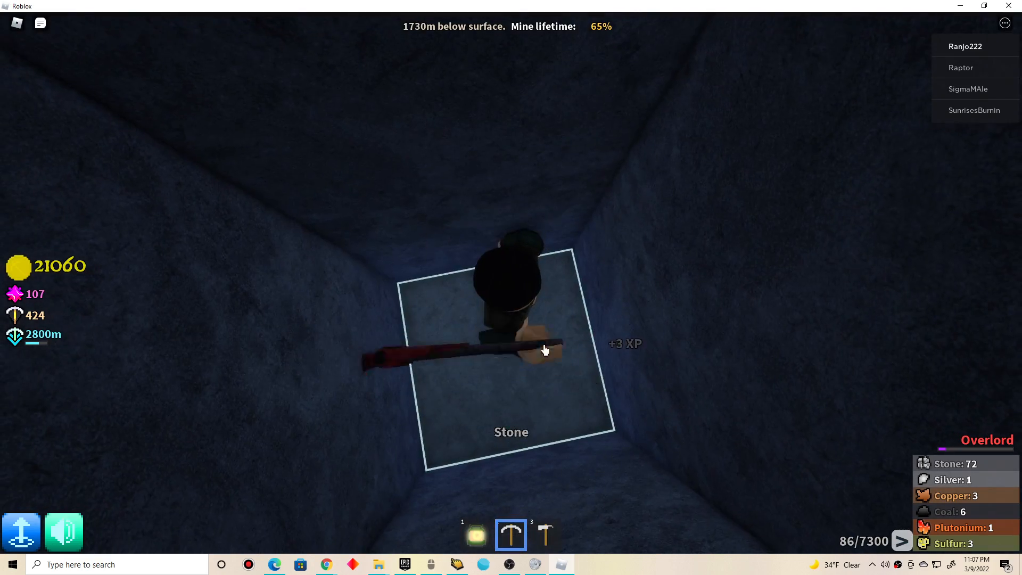
{"action": "left_click", "coordinate": [511, 345]}
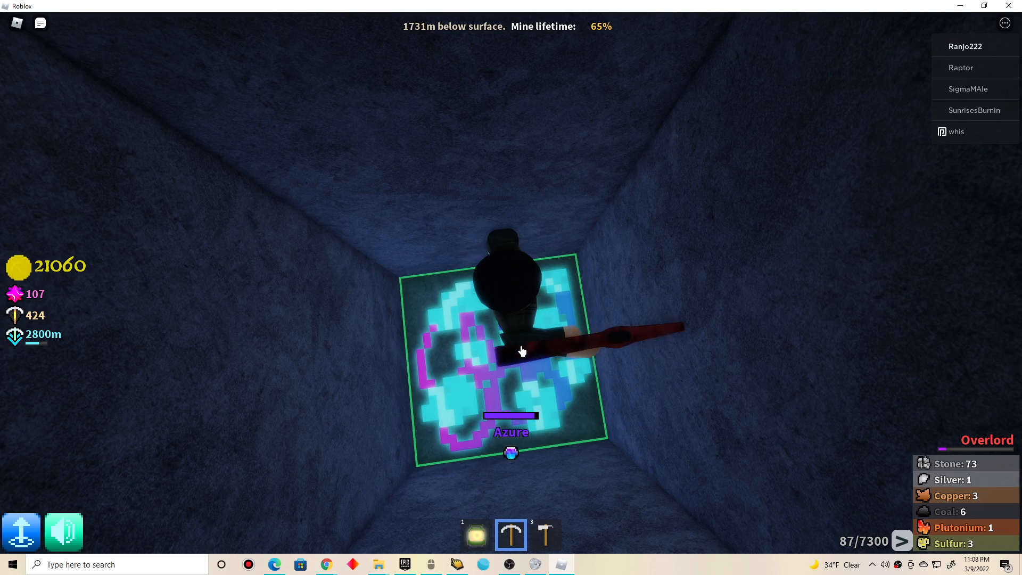
{"action": "left_click", "coordinate": [511, 340]}
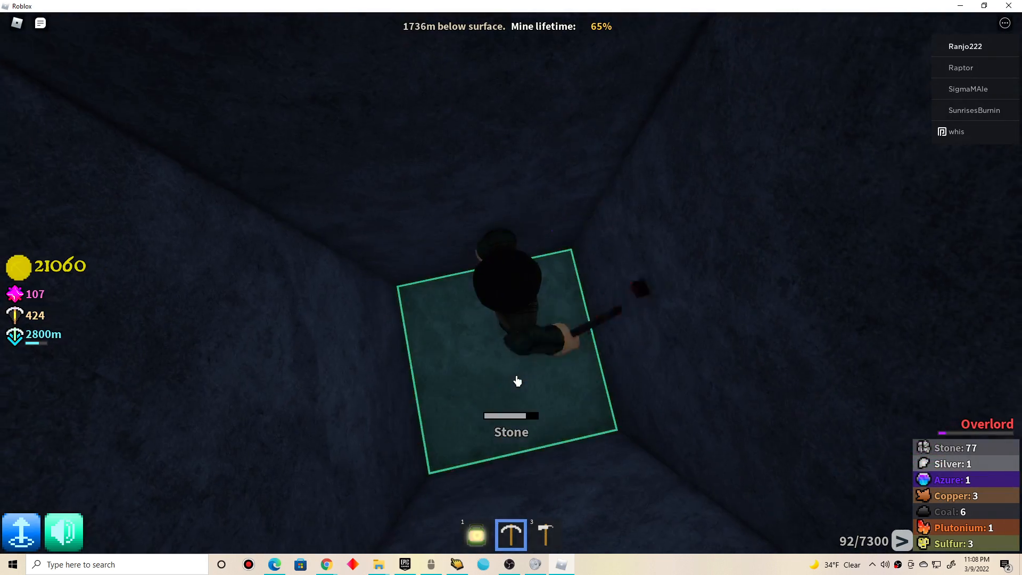
{"action": "left_click", "coordinate": [511, 378]}
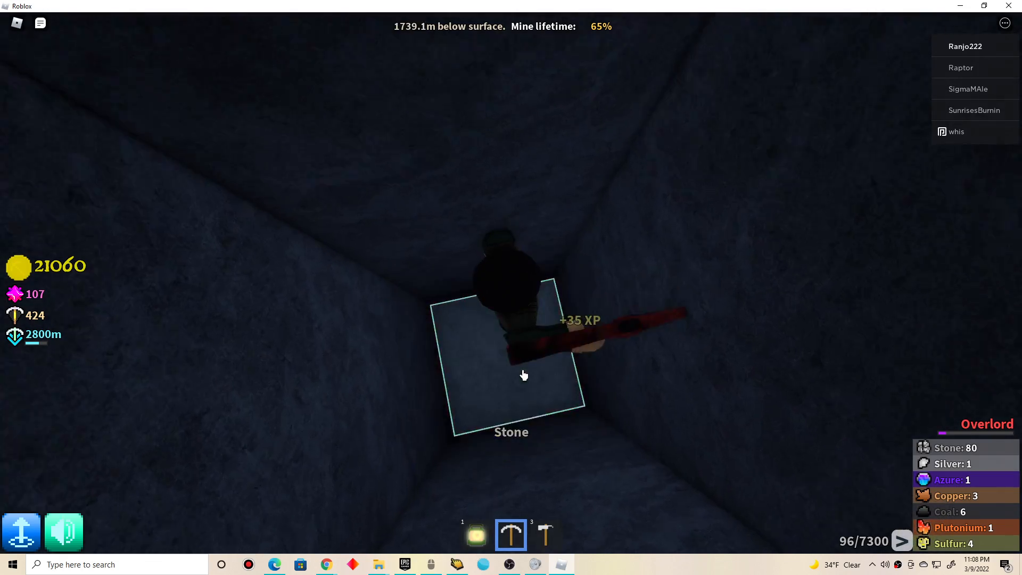
{"action": "left_click", "coordinate": [514, 365]}
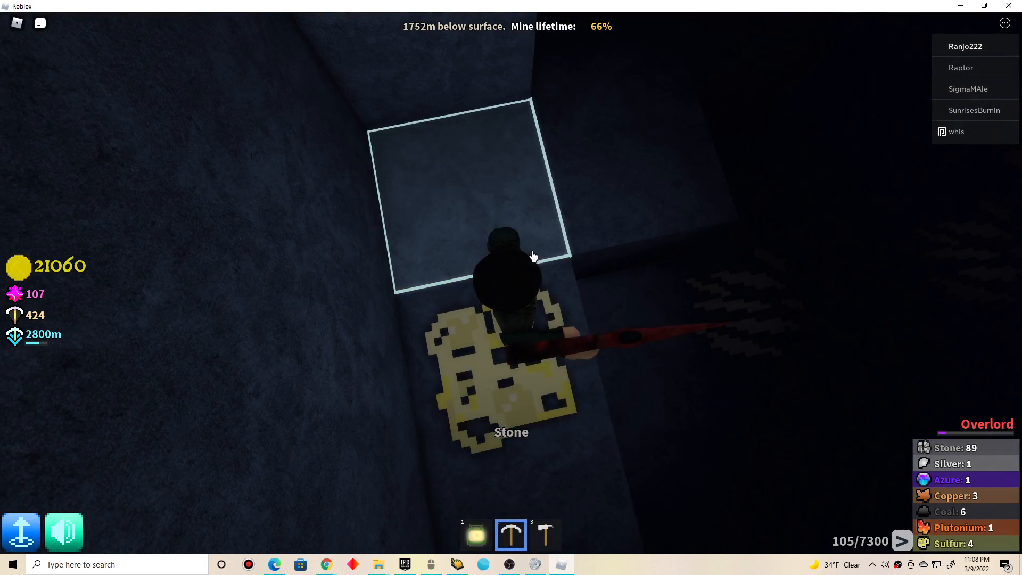
{"action": "left_click", "coordinate": [511, 358]}
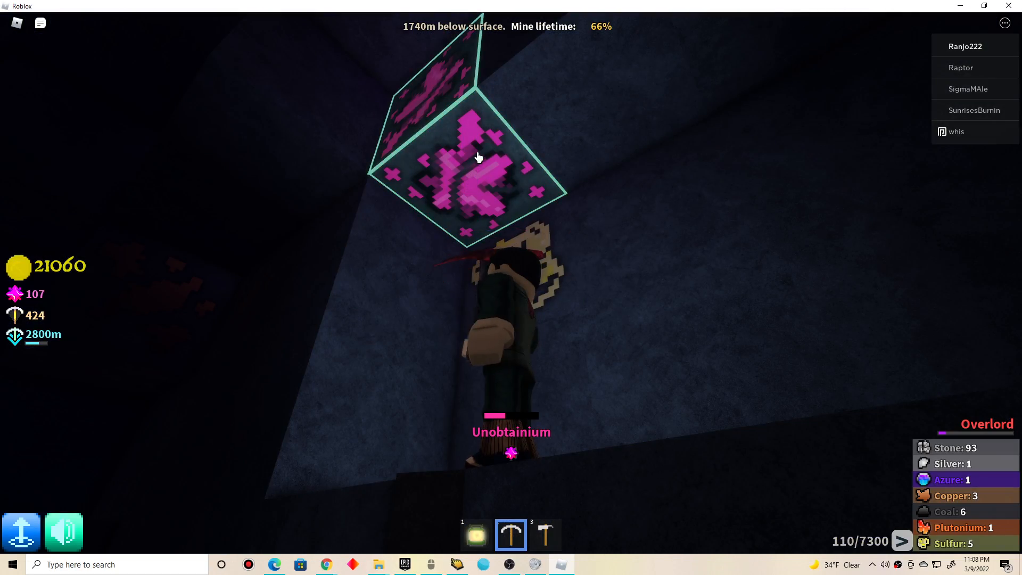
{"action": "left_click", "coordinate": [476, 157]}
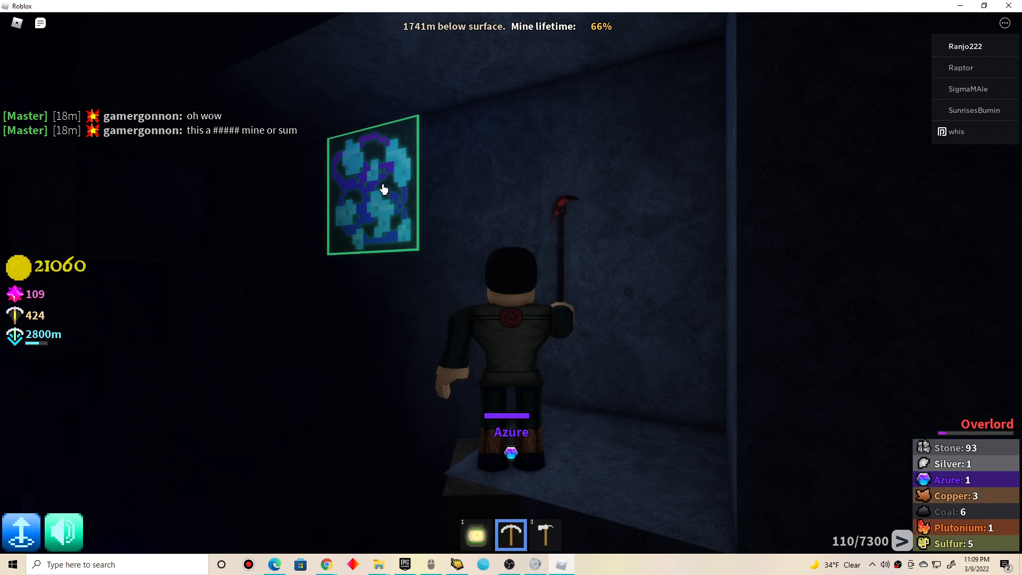
{"action": "mouse_move", "coordinate": [391, 197]}
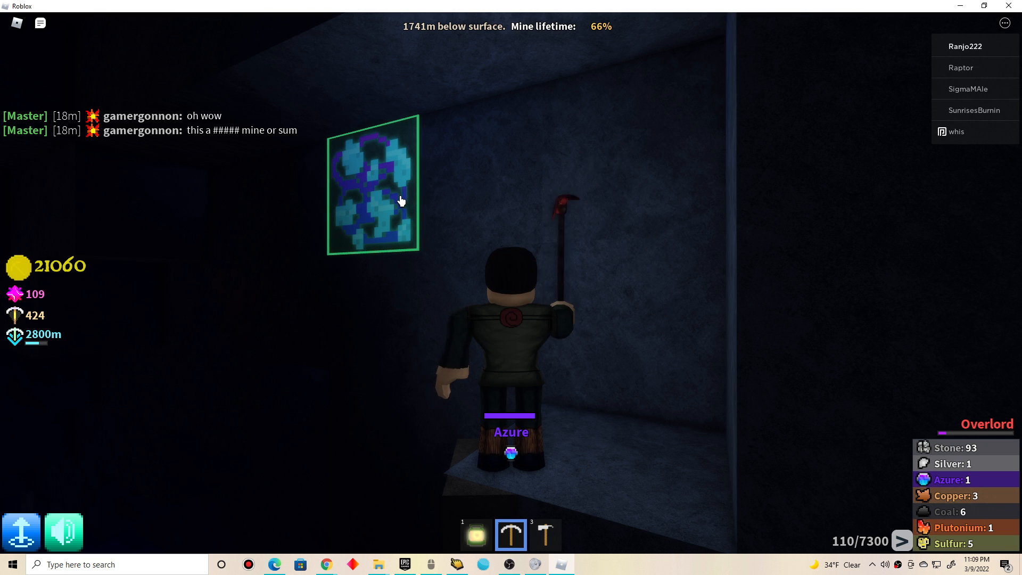
Mine the azure ore in the wall for a second azure.
{"action": "left_click", "coordinate": [372, 186]}
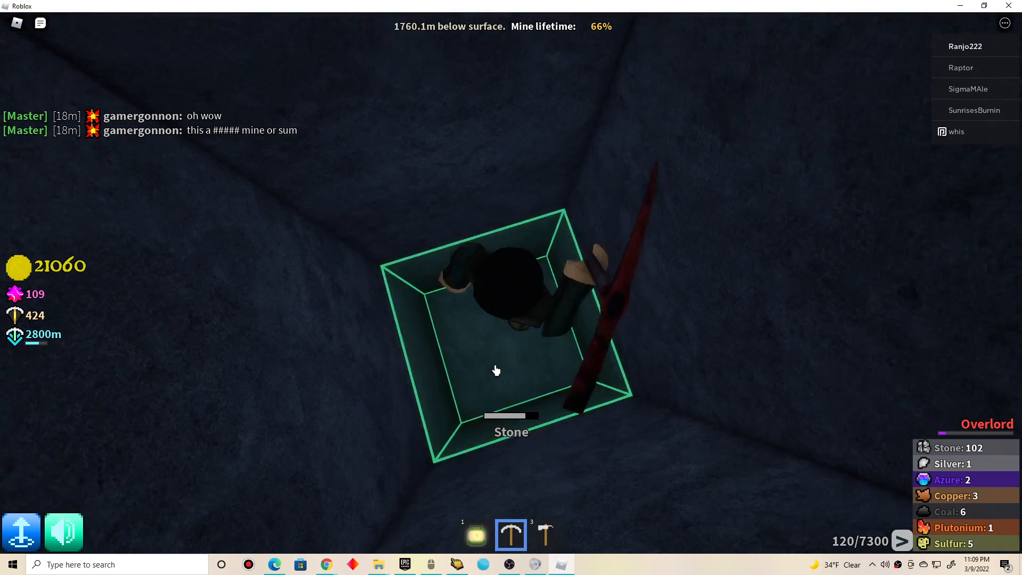
Dig out the stone below and mine the azure ore on the tunnel floor.
{"action": "left_click", "coordinate": [496, 371]}
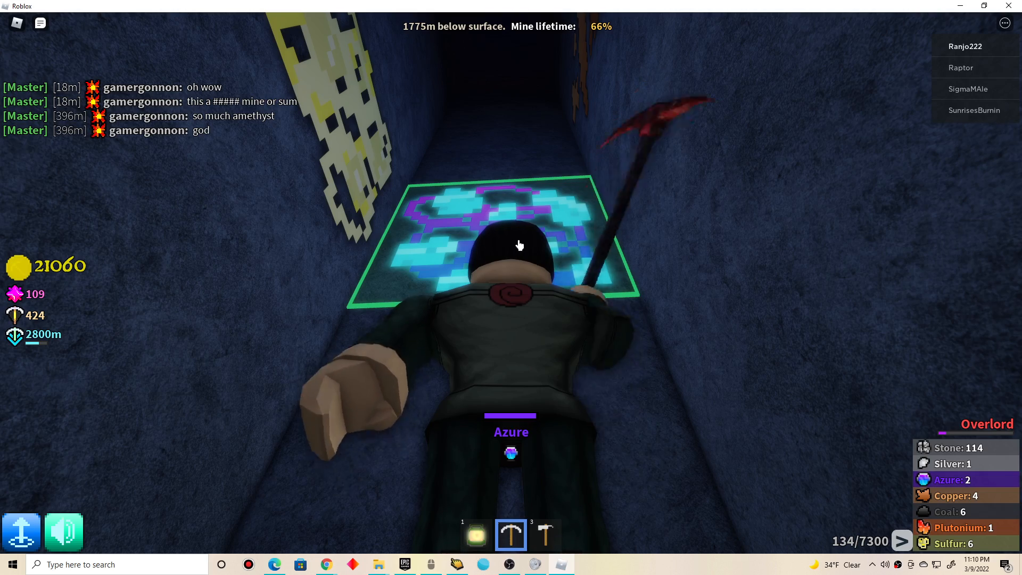
{"action": "left_click", "coordinate": [511, 241]}
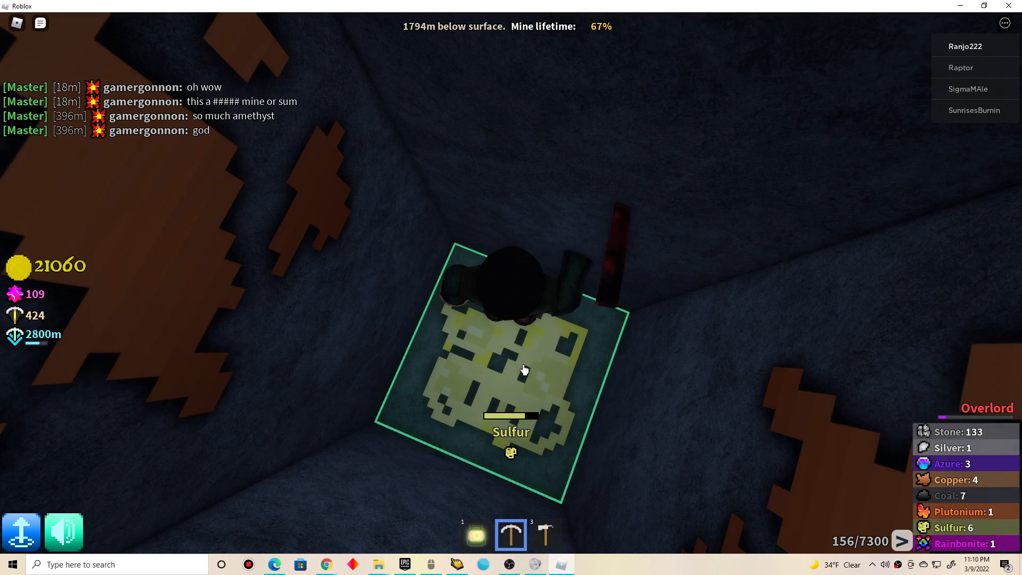
Mine the sulfur ore and stone blocks beneath the character, descending past 1,820 m.
{"action": "left_click", "coordinate": [511, 366]}
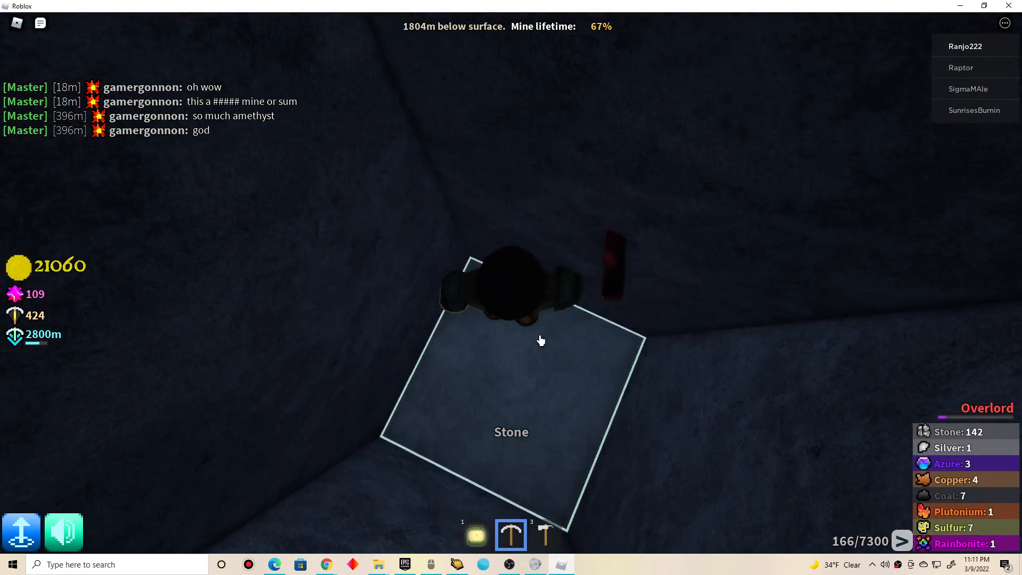
{"action": "left_click", "coordinate": [525, 361]}
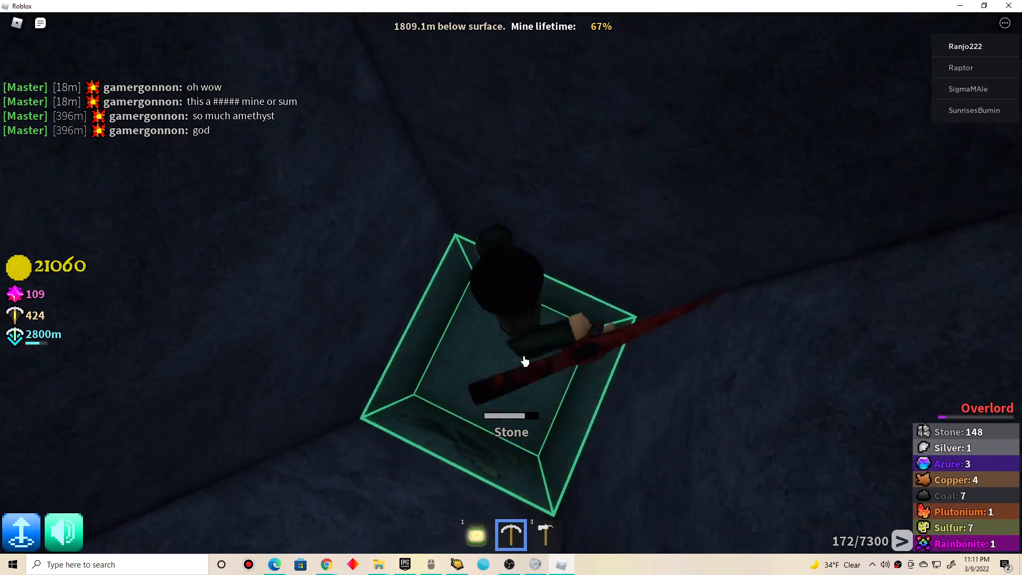
{"action": "left_click", "coordinate": [525, 362]}
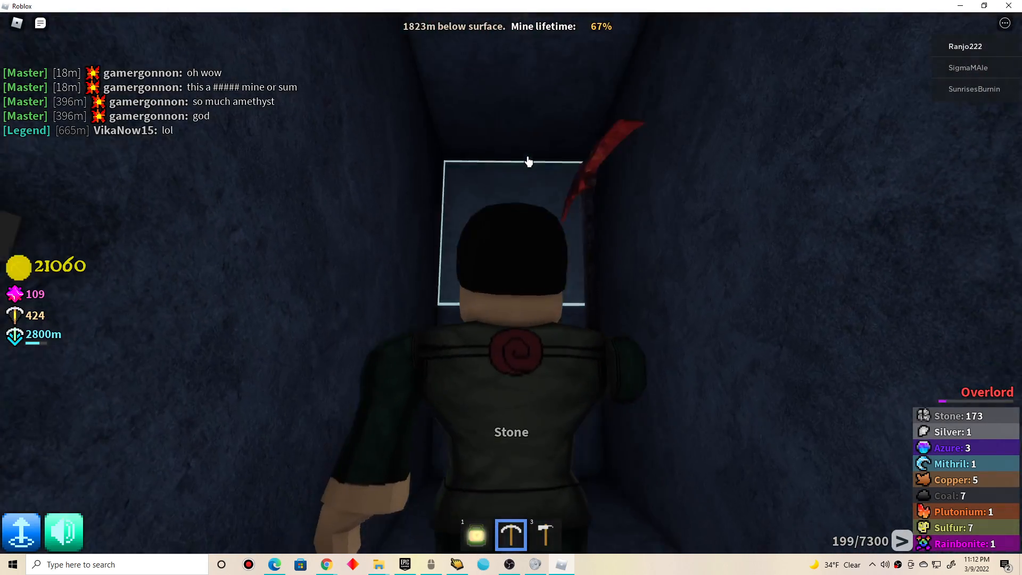
Tunnel forward through stone, mining the silver ore and digging toward the overhead sulfur.
{"action": "left_click", "coordinate": [528, 160]}
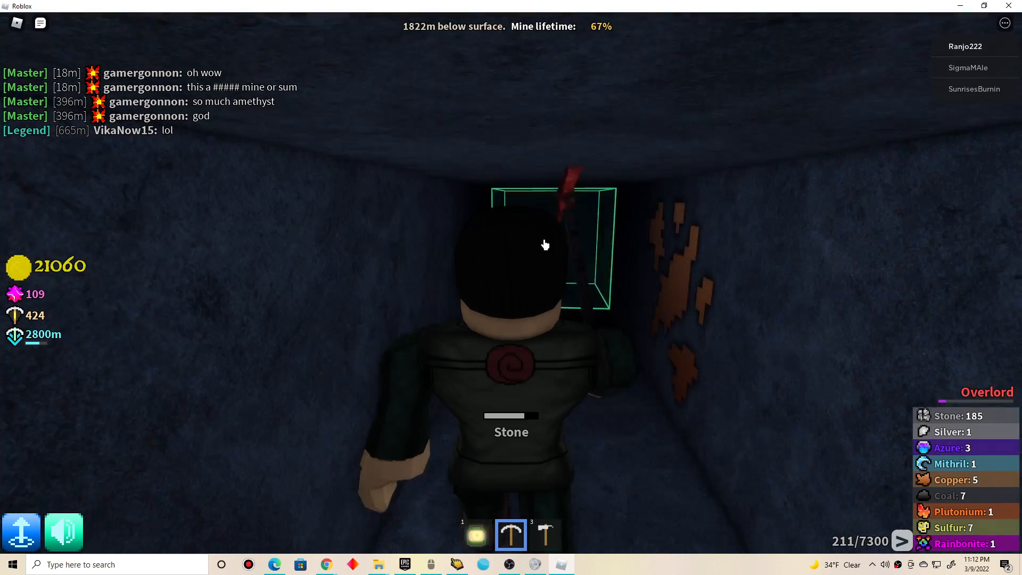
{"action": "left_click", "coordinate": [545, 245]}
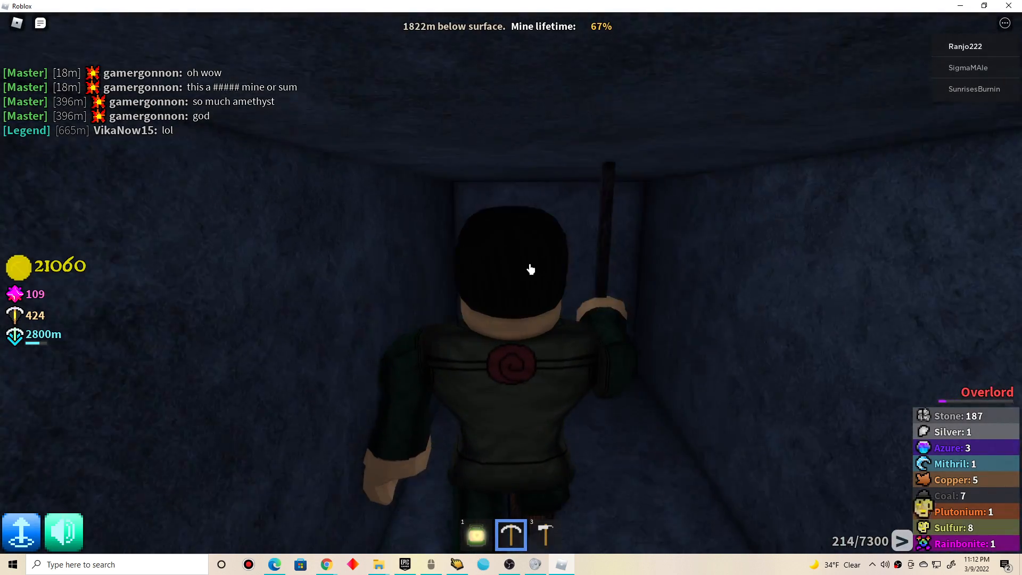
{"action": "left_click", "coordinate": [512, 261]}
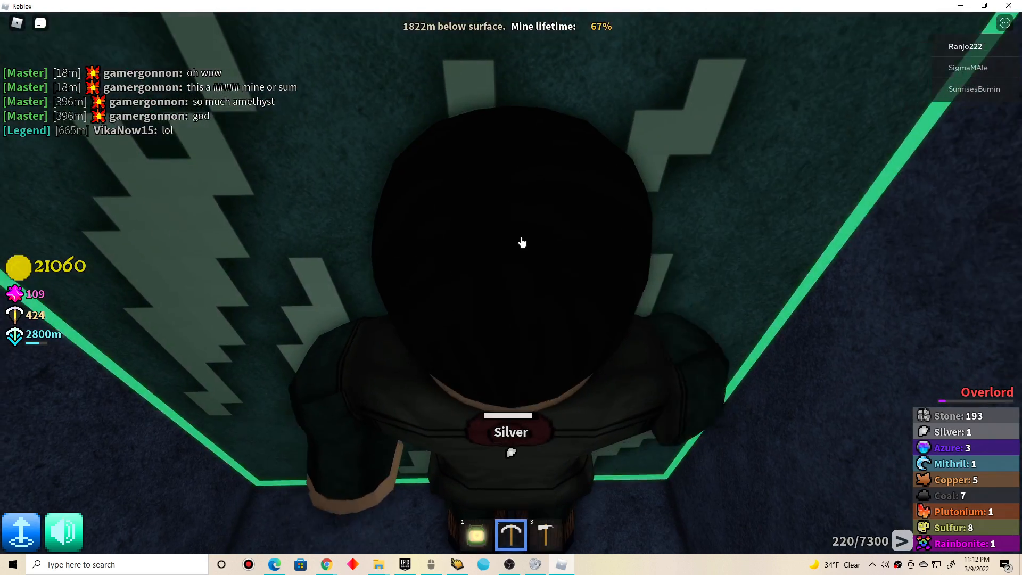
{"action": "left_click", "coordinate": [522, 243]}
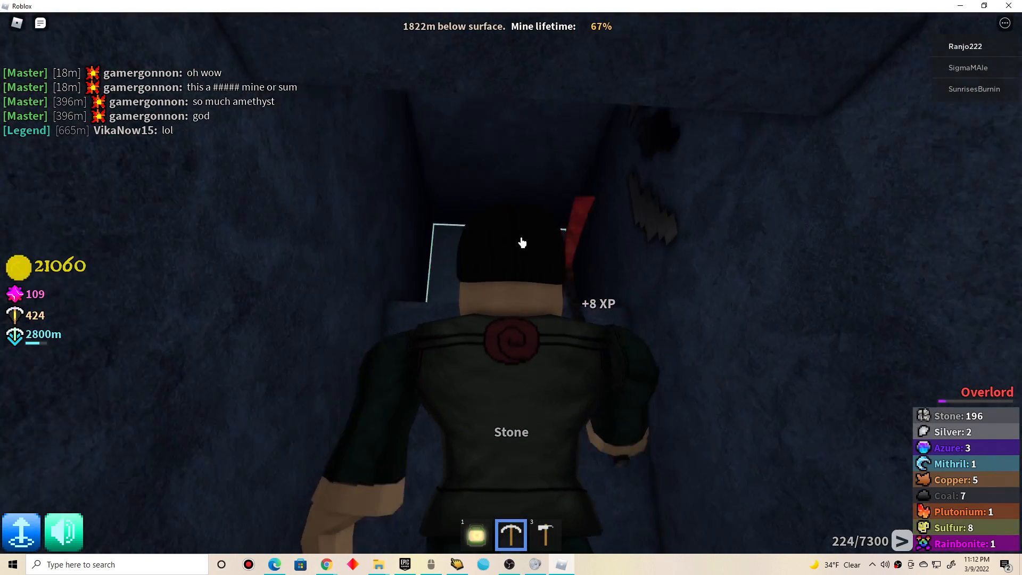
{"action": "left_click", "coordinate": [508, 228]}
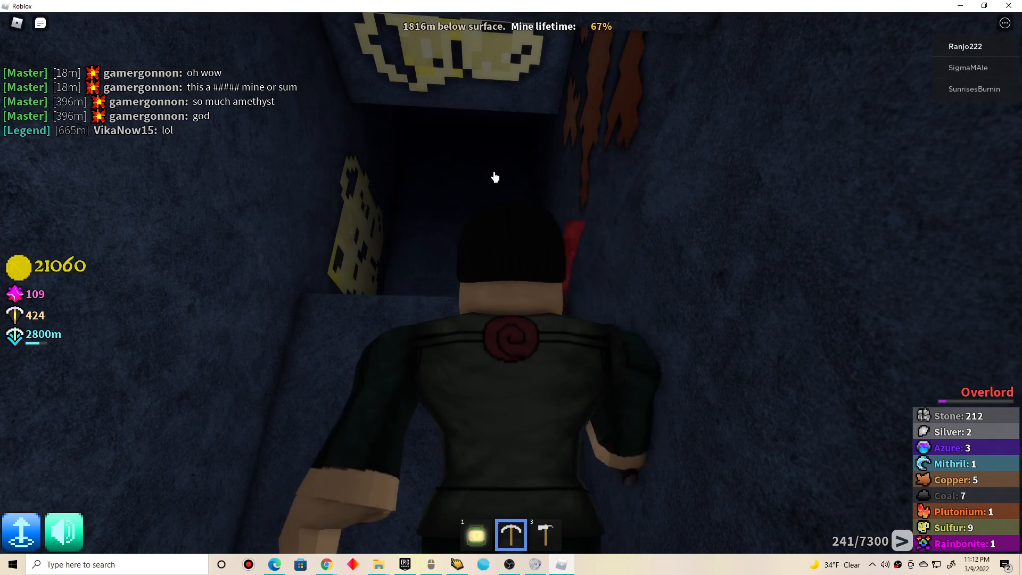
{"action": "left_click", "coordinate": [494, 177]}
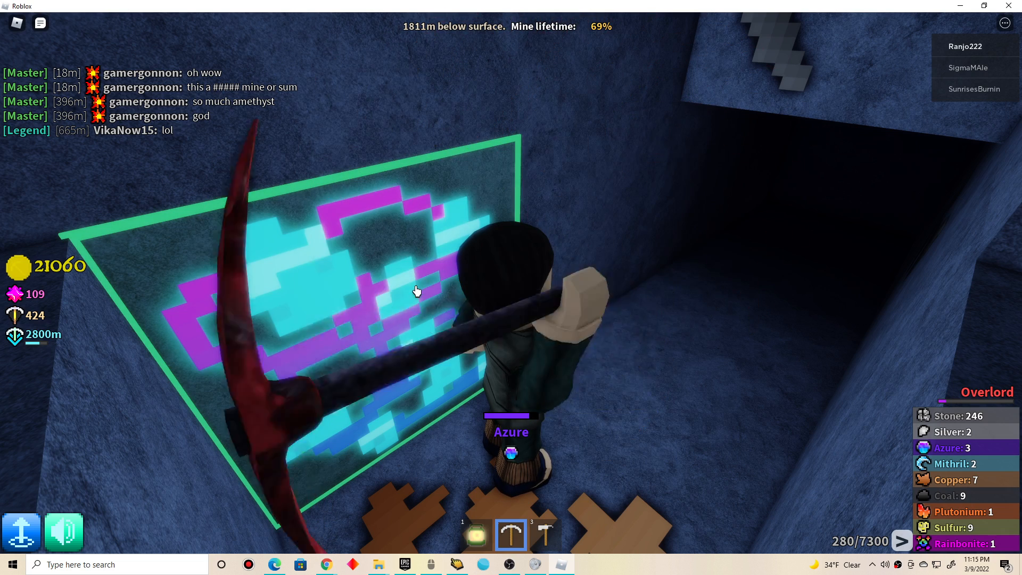
View the Azure Mines RAY GUN game pass details in the Store, then return to the mine.
{"action": "left_click", "coordinate": [422, 300]}
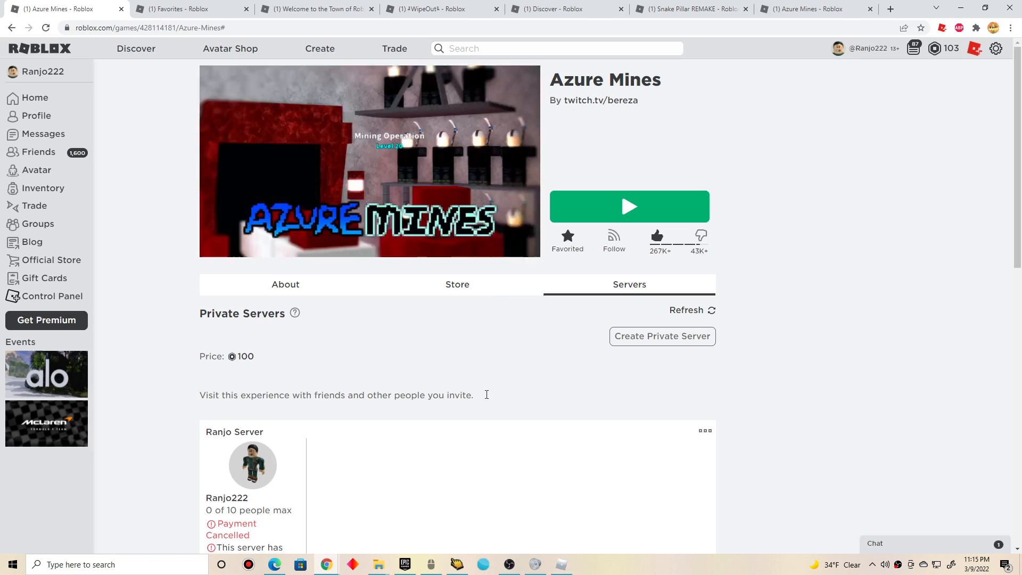
{"action": "left_click", "coordinate": [457, 284]}
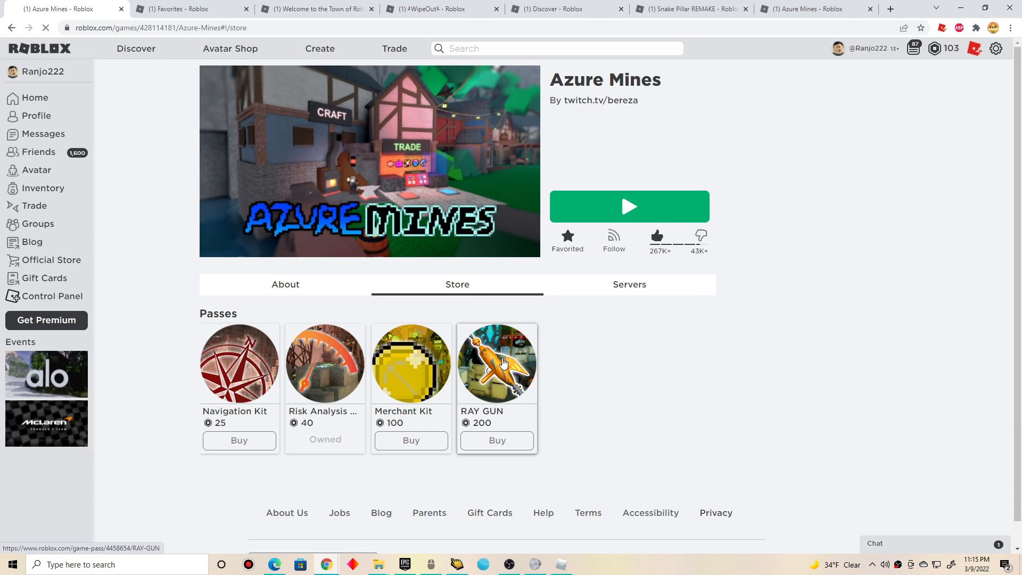
{"action": "left_click", "coordinate": [496, 363]}
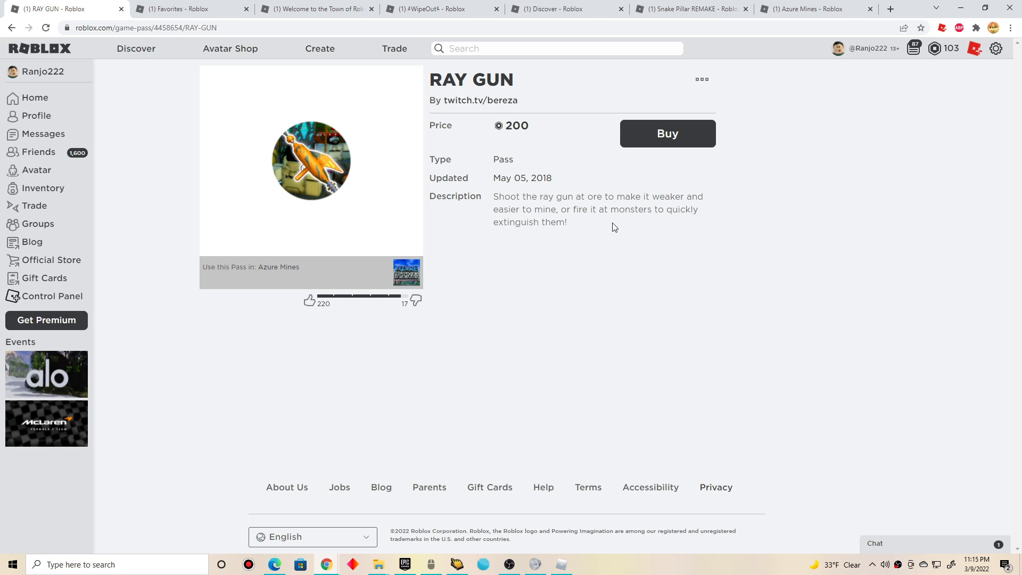
{"action": "mouse_move", "coordinate": [632, 253]}
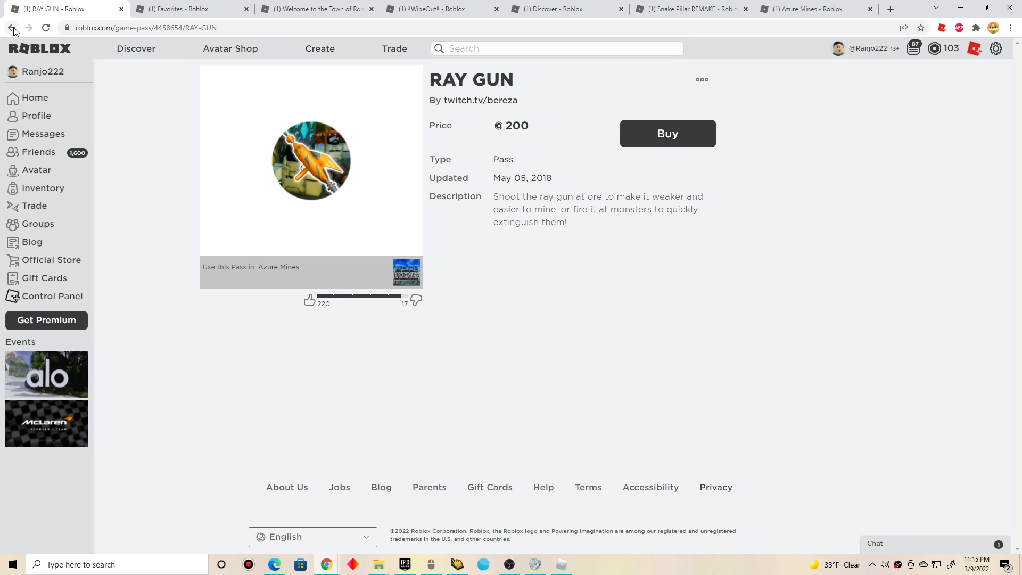
{"action": "left_click", "coordinate": [10, 27]}
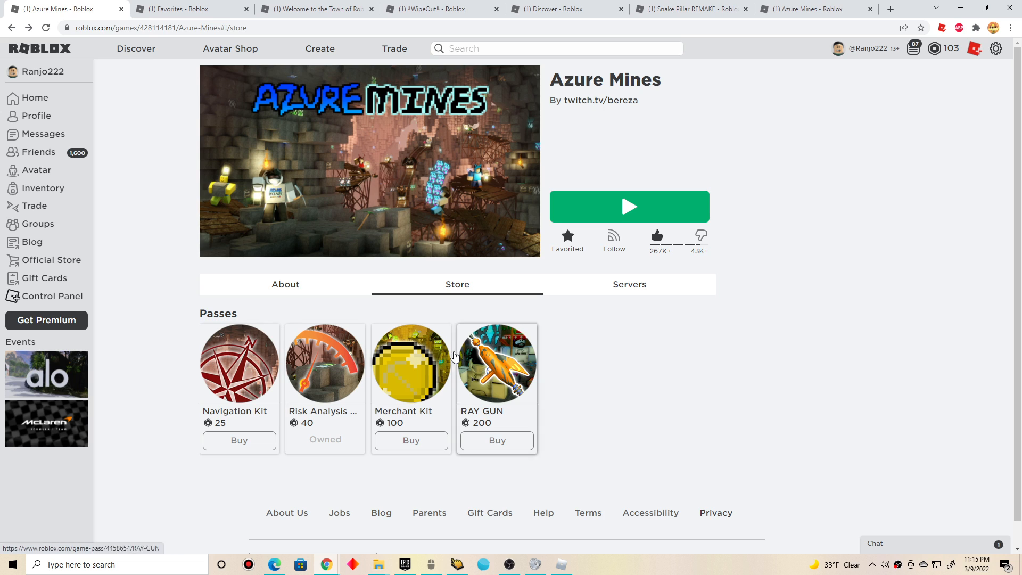
{"action": "left_click", "coordinate": [412, 363]}
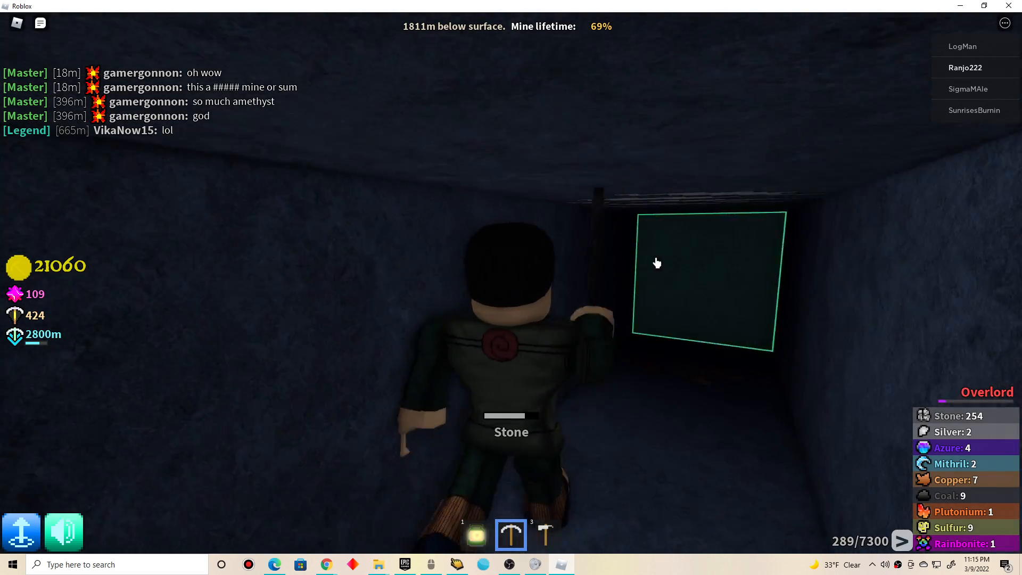
Mine through the stone block ahead, collecting mithril, azure and coal.
{"action": "left_click", "coordinate": [658, 264]}
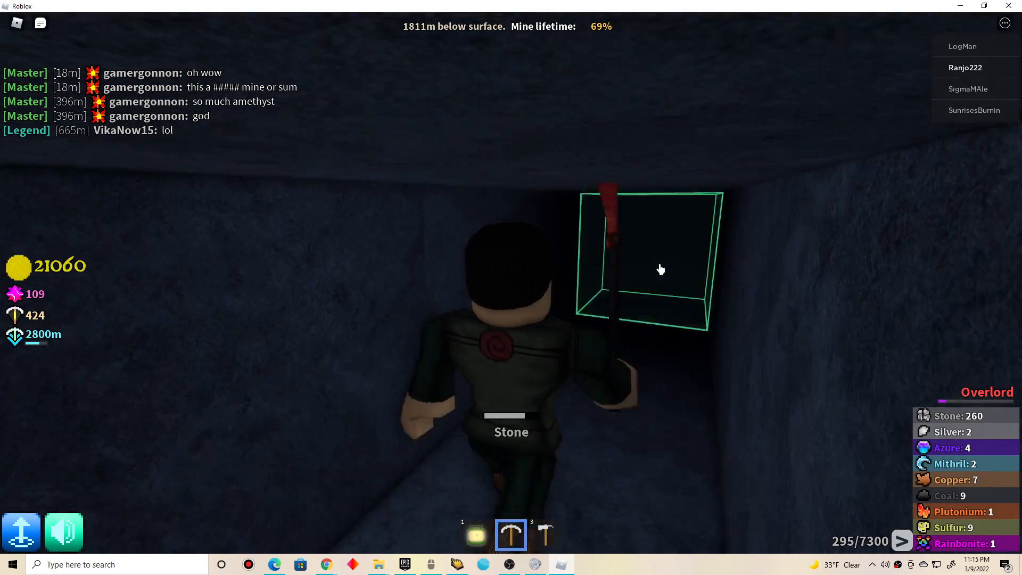
{"action": "left_click", "coordinate": [660, 269]}
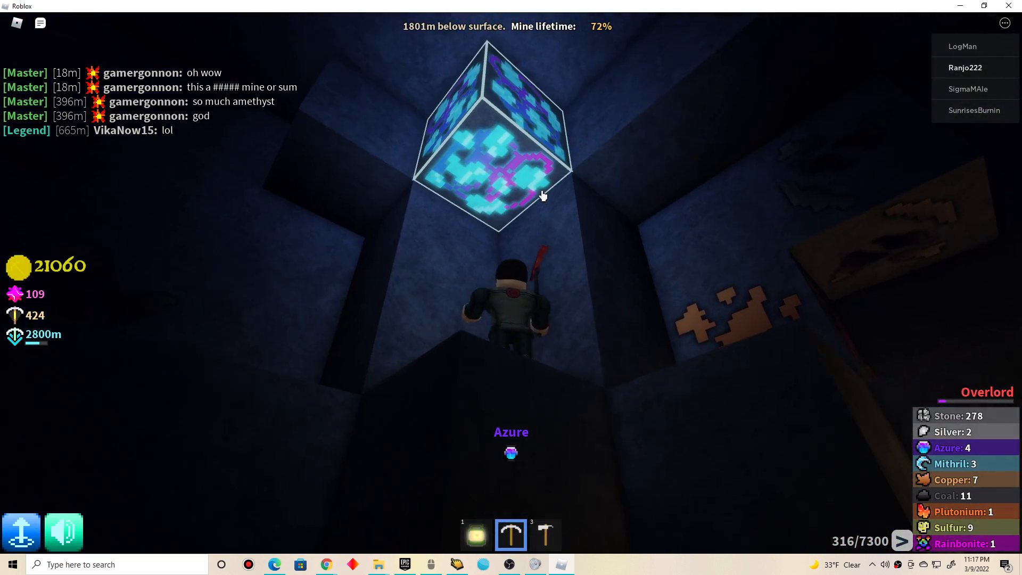
Break the overhead azure block and the Unobtainium block with the pickaxe.
{"action": "left_click", "coordinate": [499, 172]}
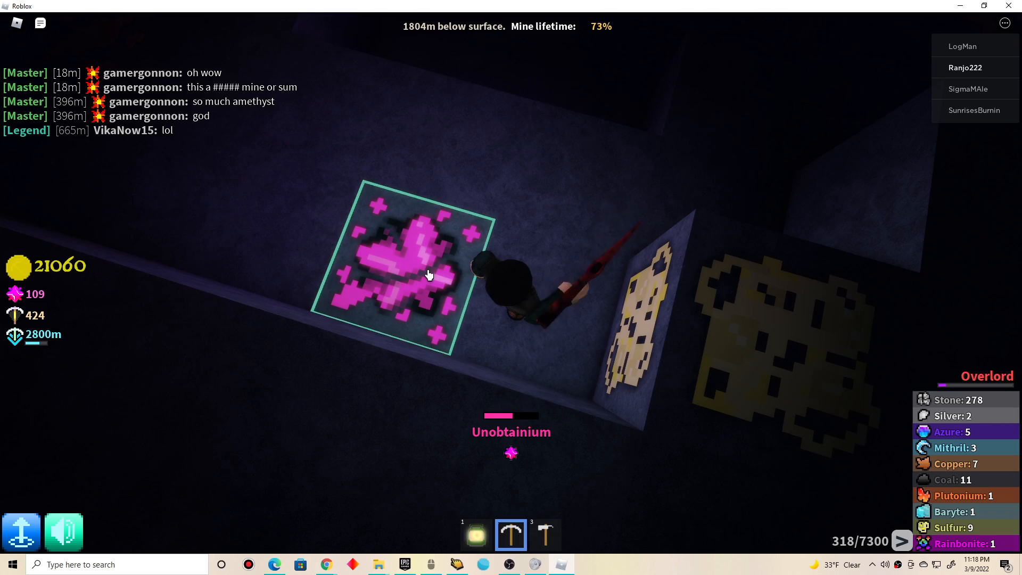
{"action": "left_click", "coordinate": [427, 274]}
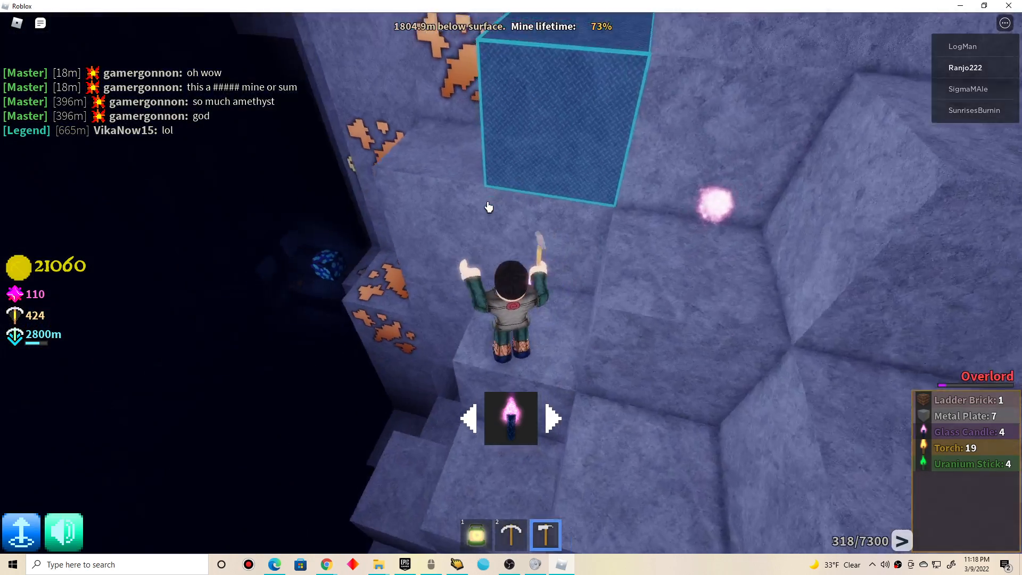
Re-equip the pickaxe and mine the stone beside the character, pushing stone to 301.
{"action": "left_click", "coordinate": [510, 534]}
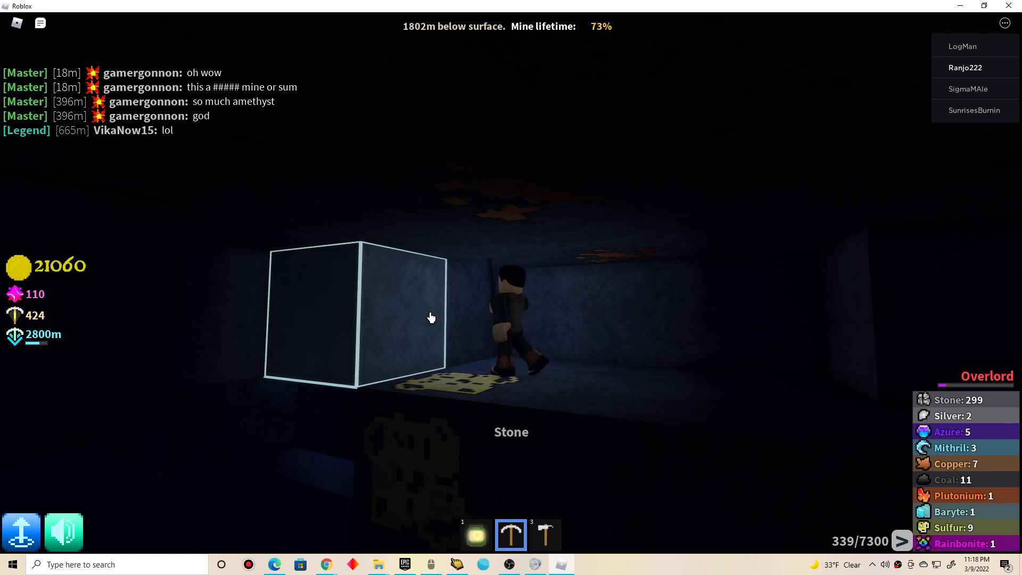
{"action": "left_click", "coordinate": [430, 317]}
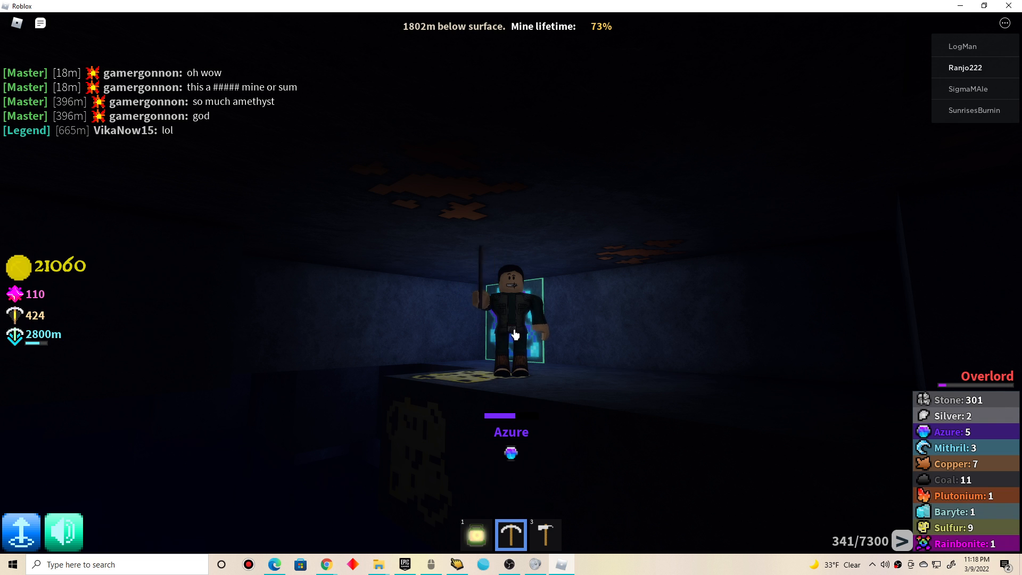
{"action": "mouse_move", "coordinate": [510, 332]}
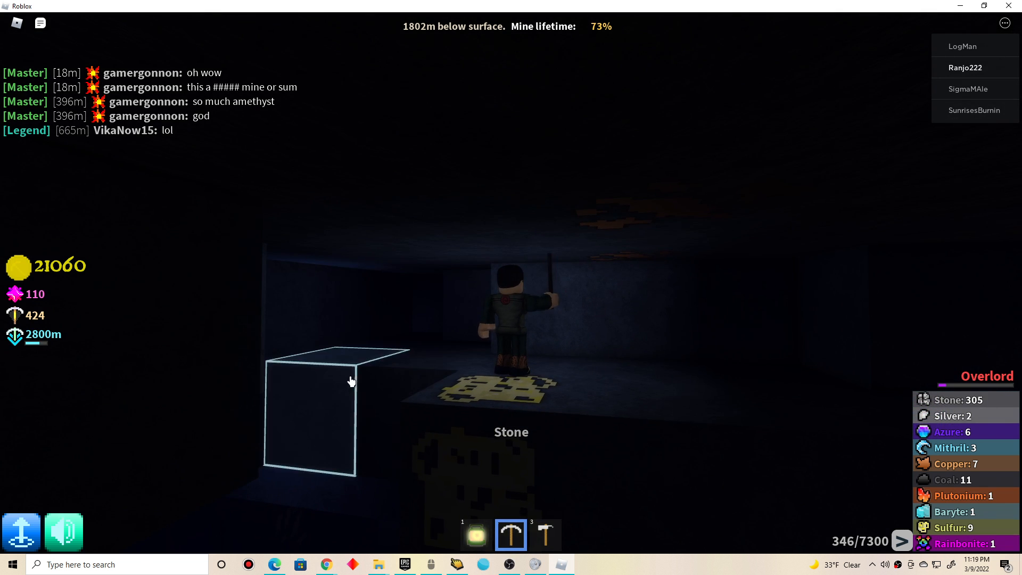
Mine the stone in front, then break the azure ore block for the eighth azure.
{"action": "left_click", "coordinate": [336, 398]}
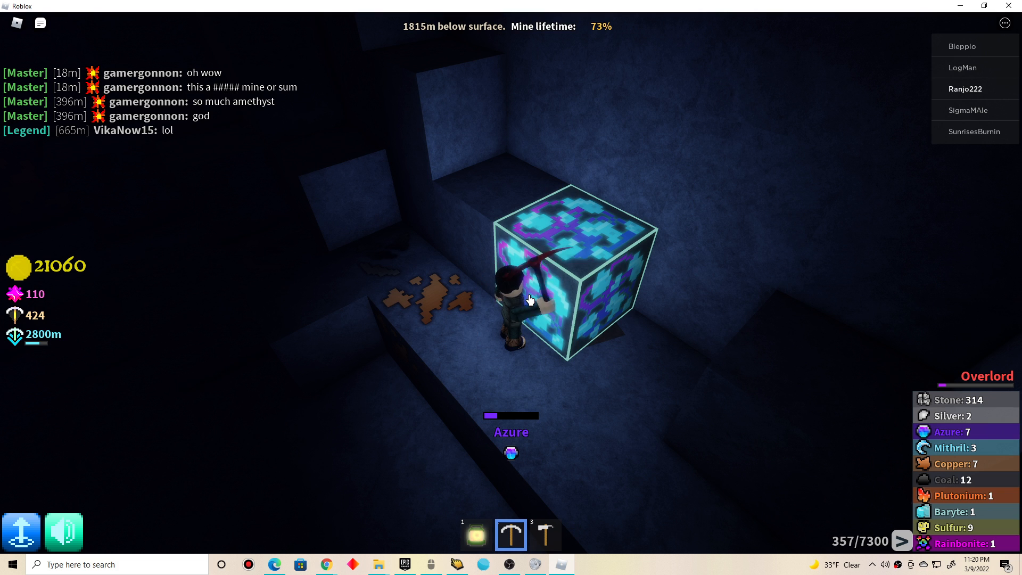
{"action": "left_click", "coordinate": [532, 300]}
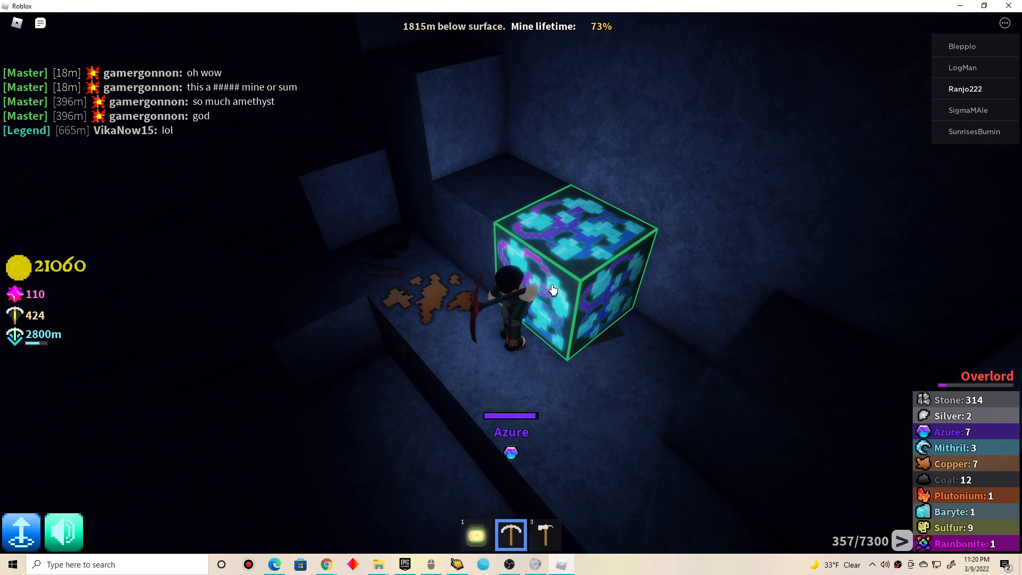
{"action": "left_click", "coordinate": [574, 274]}
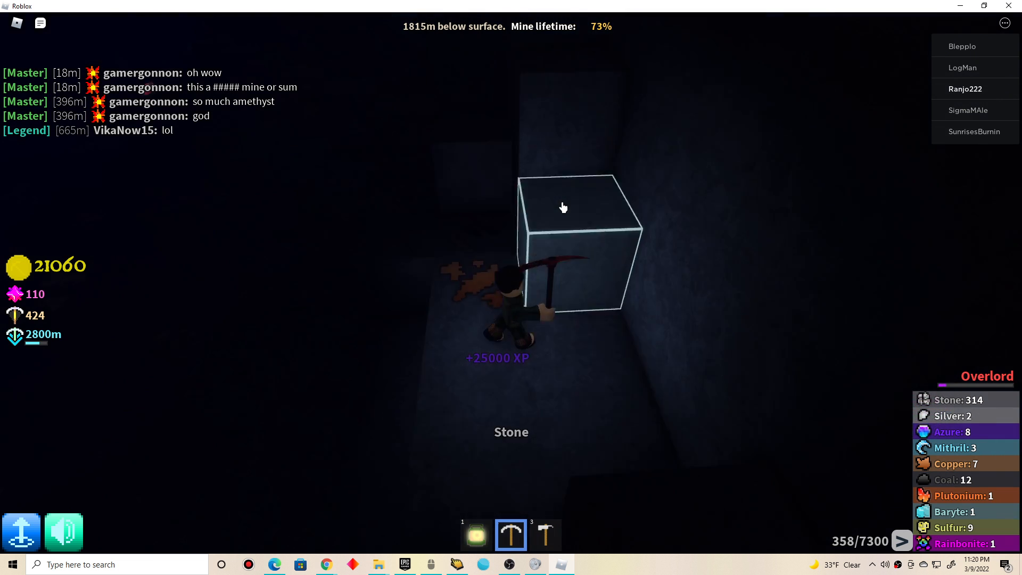